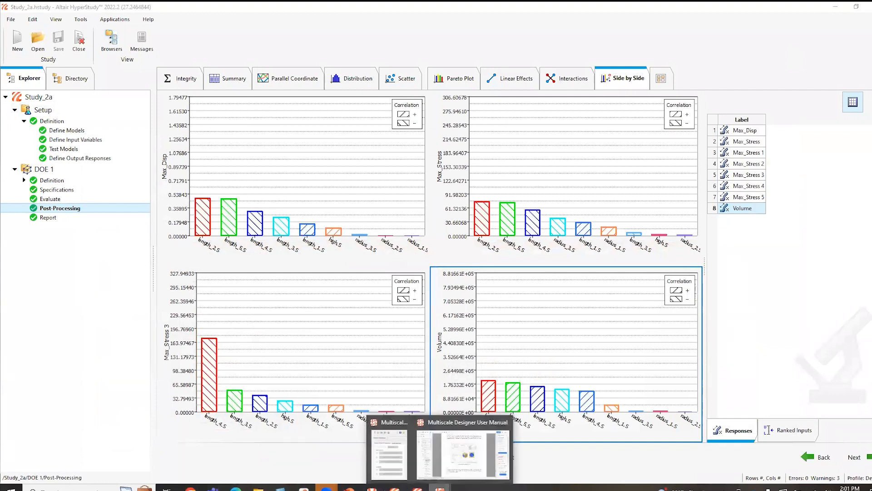
Step: Restore the Multiscale Designer window over HyperStudy's response plots
left_click(390, 450)
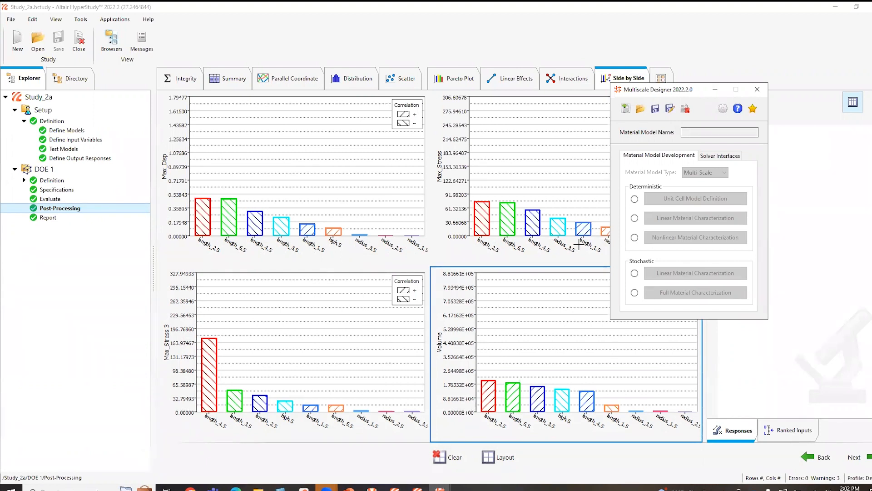
mouse_move(625, 120)
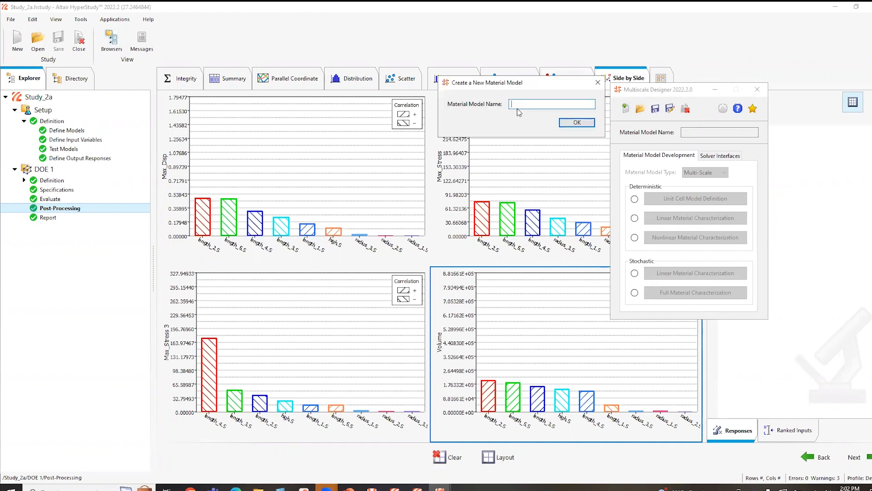
Step: Create the new material model 'Webinar' and go to its unit cell model definition
type("Webinar")
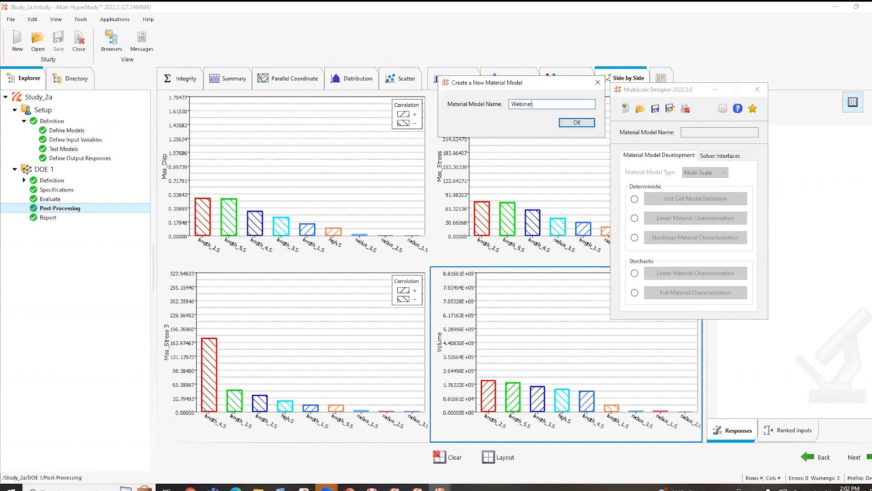
left_click(577, 123)
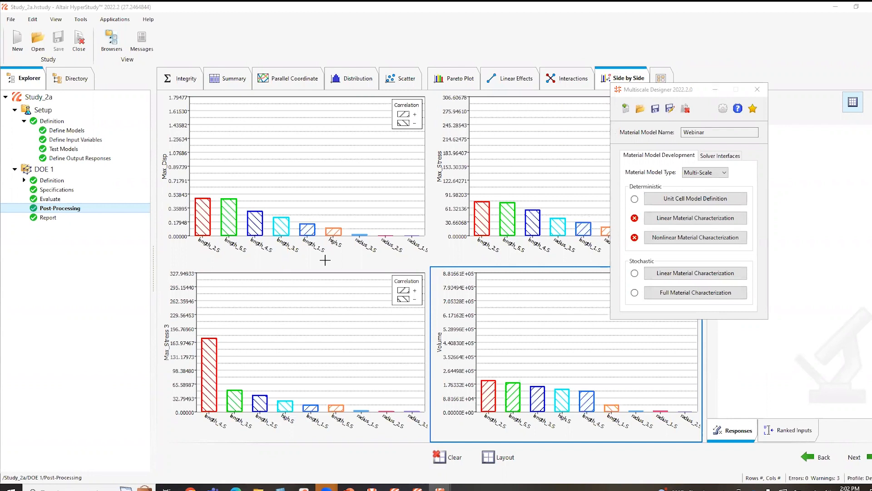
left_click(695, 198)
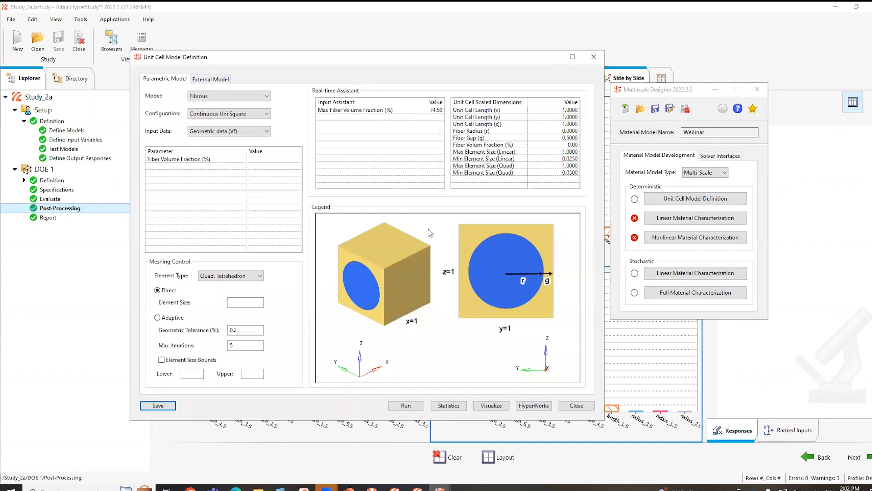
mouse_move(422, 235)
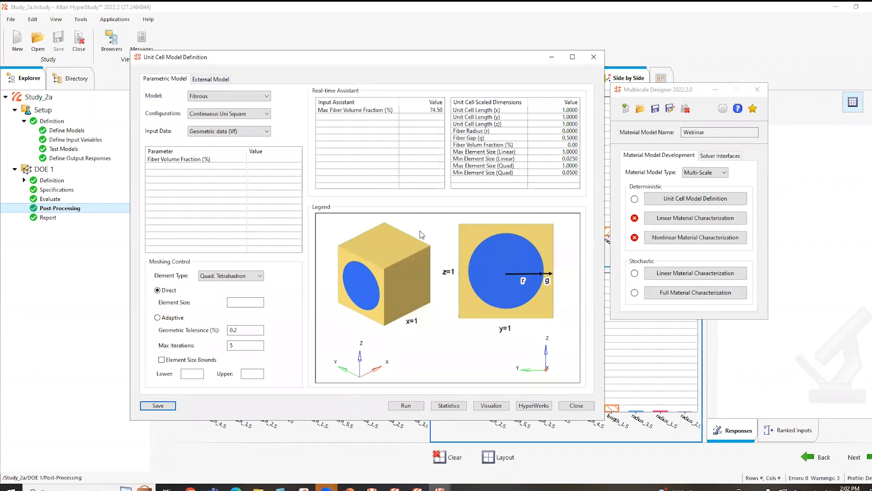
mouse_move(360, 272)
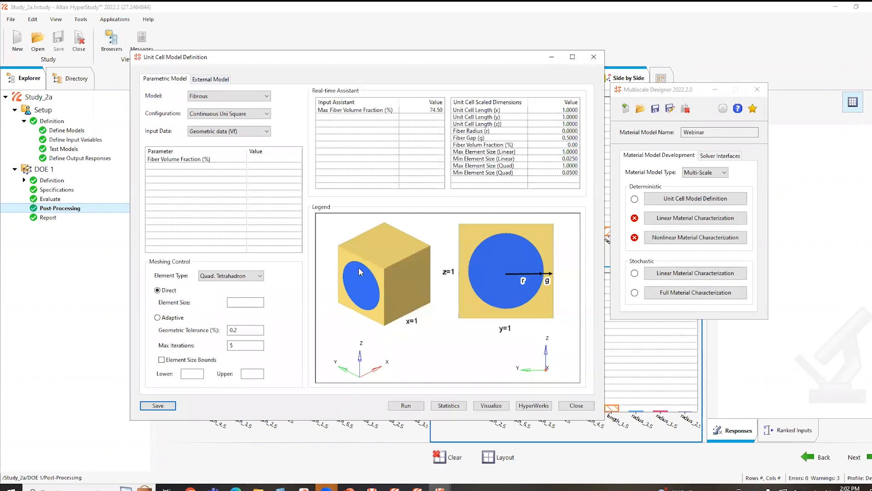
Step: Set fiber volume fraction 30, adaptive meshing with geometric tolerance 1, and run unit cell generation
left_click(265, 97)
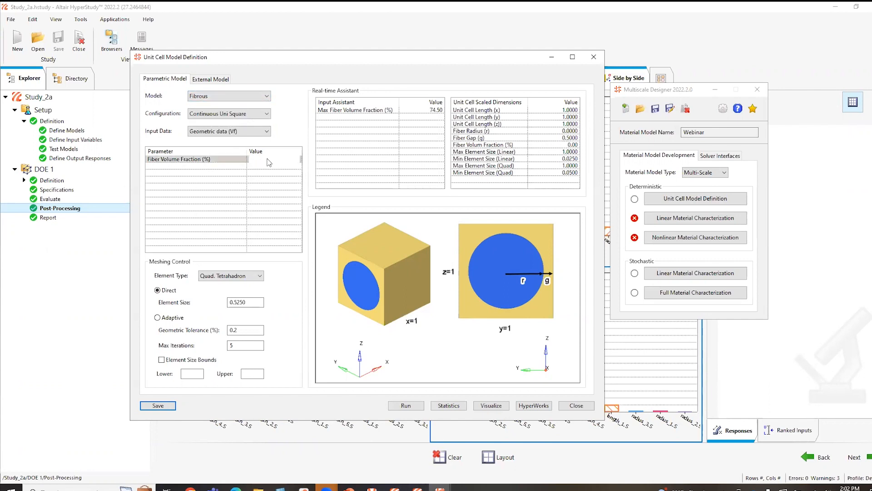
type("30")
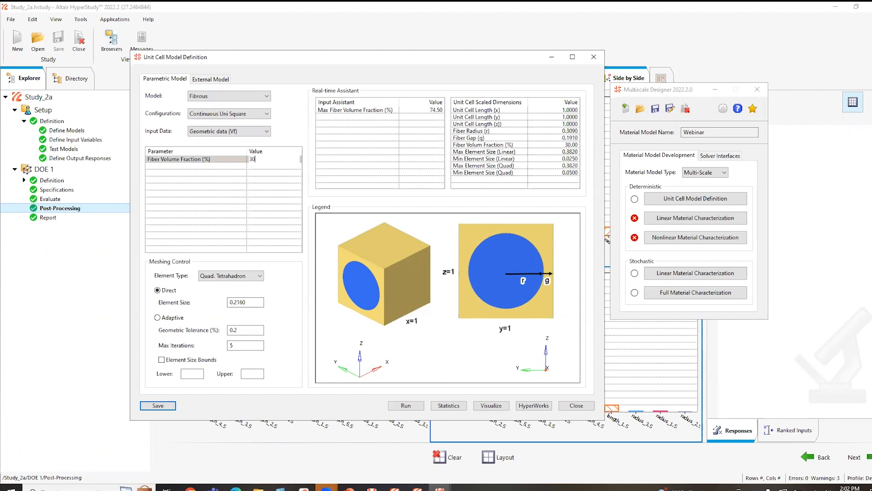
mouse_move(354, 266)
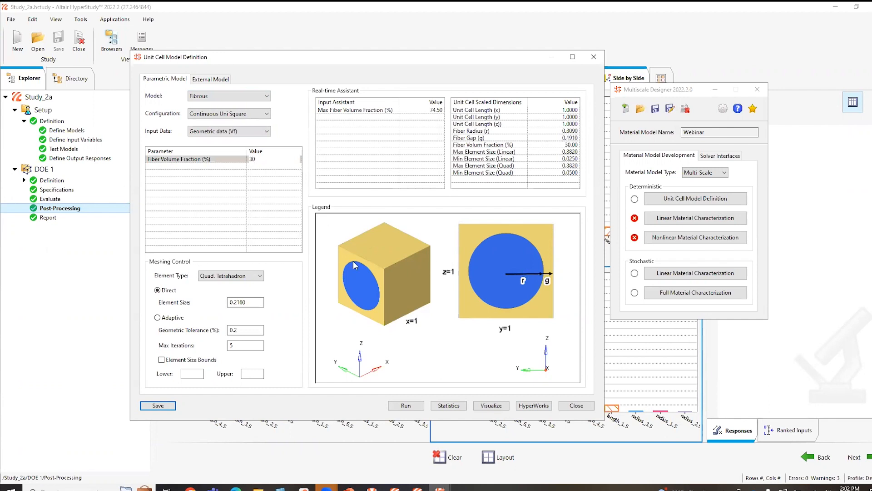
mouse_move(346, 287)
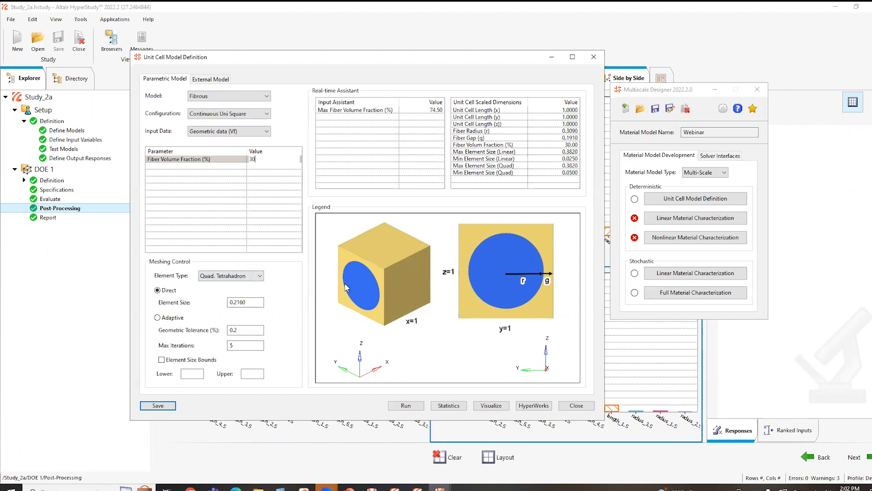
mouse_move(514, 282)
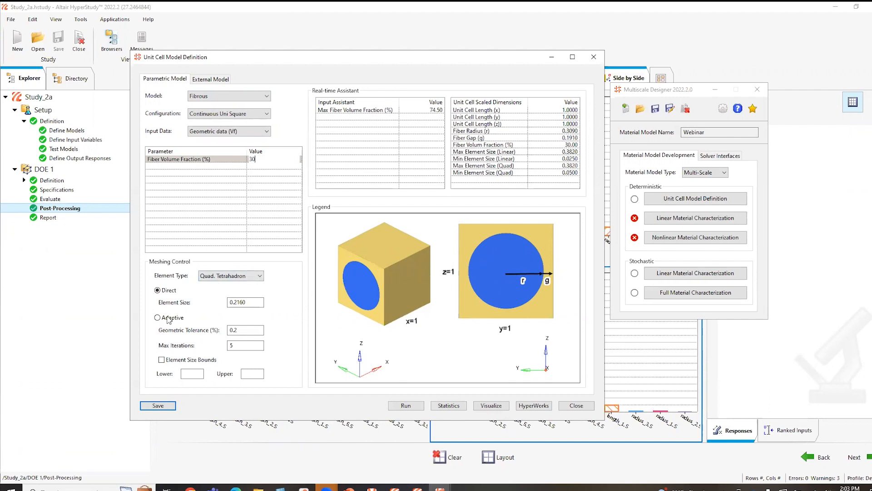
left_click(157, 317)
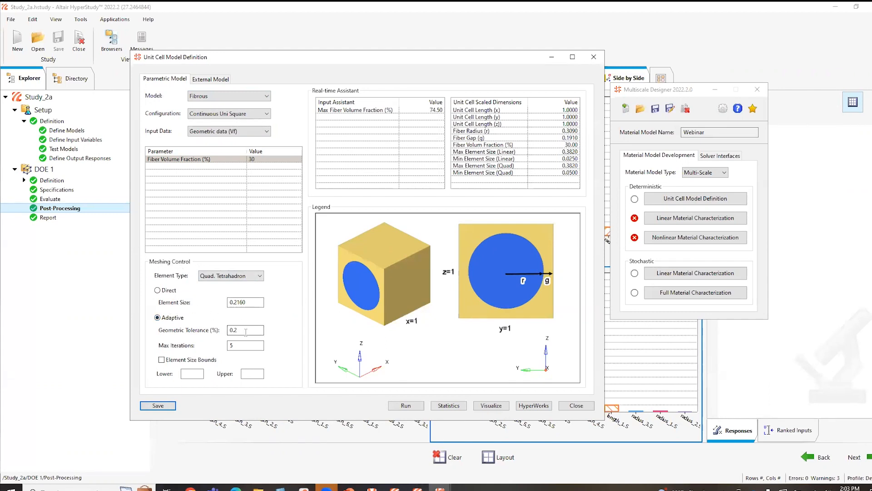
type("1")
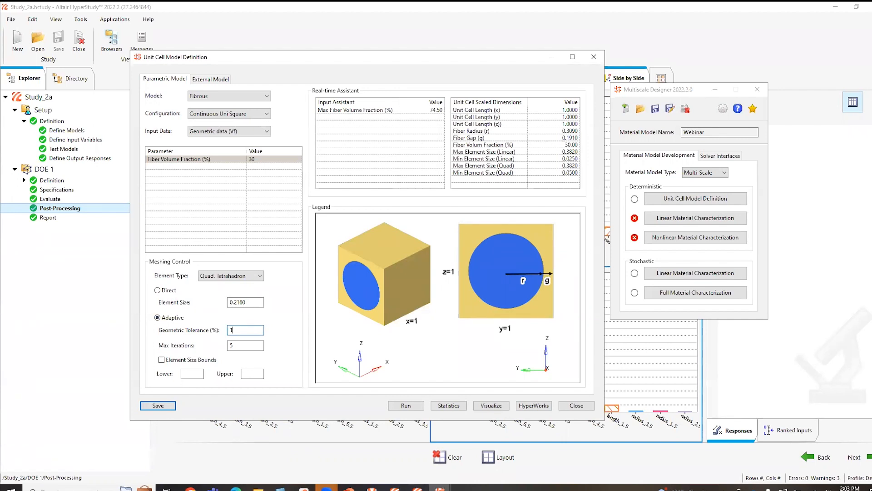
left_click(406, 405)
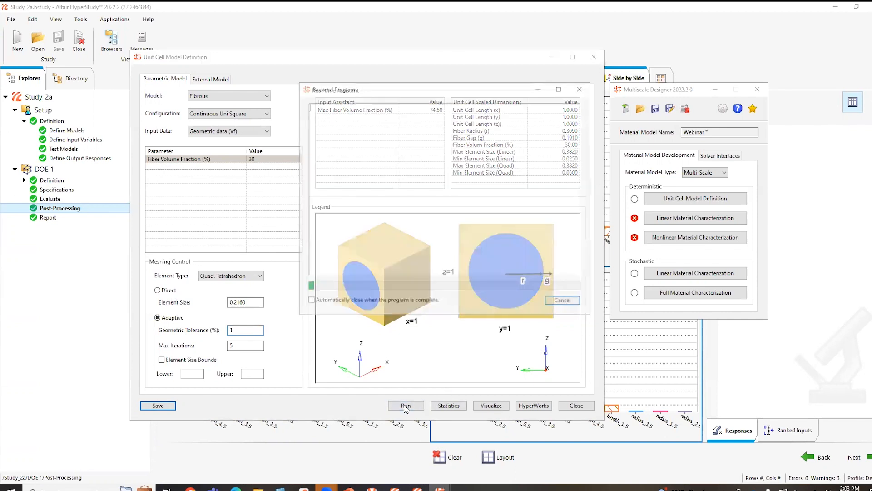
Step: Let the parametric unit cell generation finish, dismiss its log and visualize the mesh
left_click(406, 405)
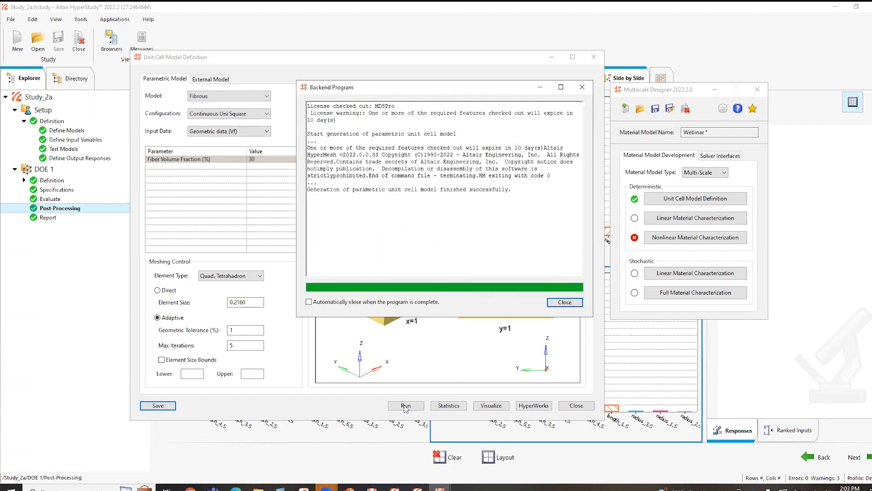
mouse_move(555, 291)
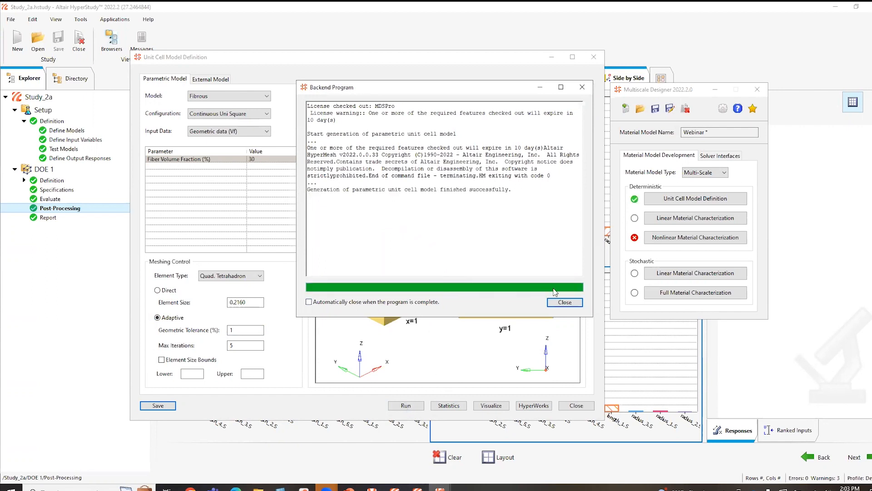
left_click(565, 302)
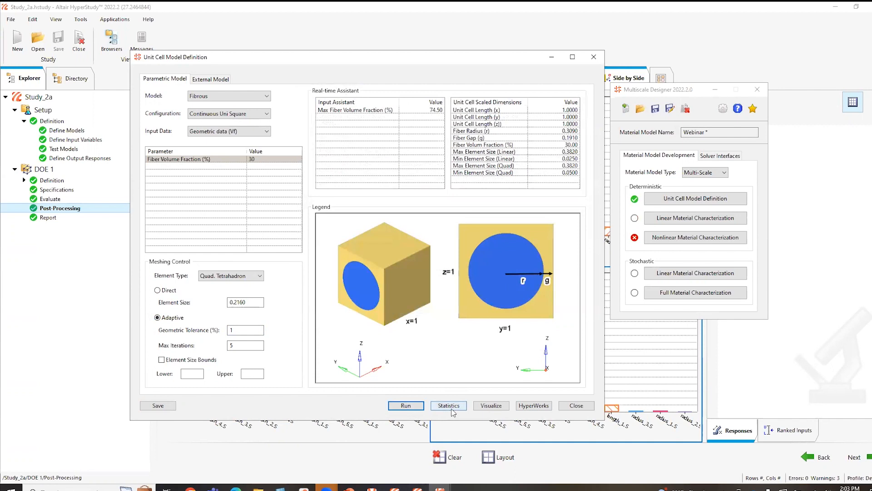
left_click(491, 406)
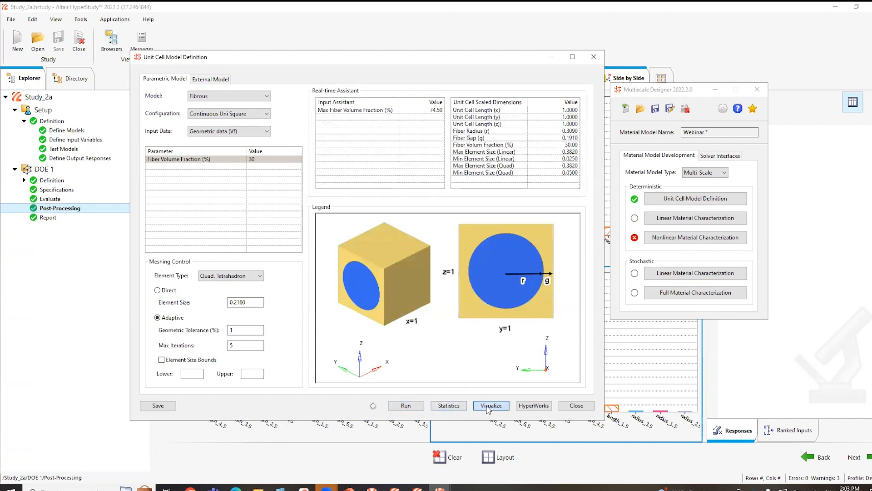
Step: Review the matrix cube with cylindrical fiber mesh and close its result viewer
left_click(491, 405)
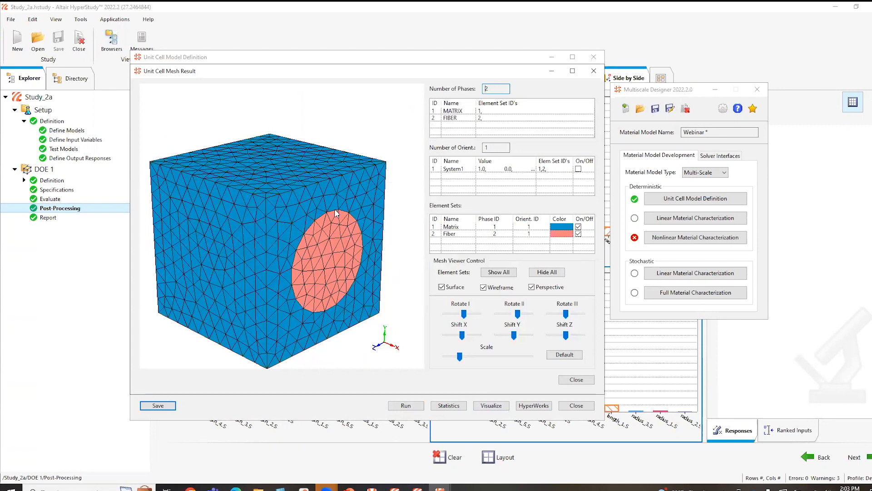
mouse_move(305, 258)
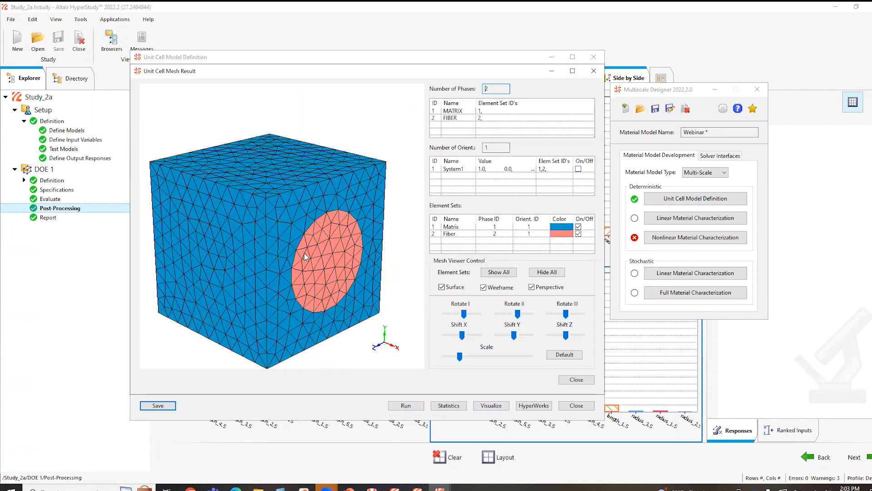
mouse_move(295, 195)
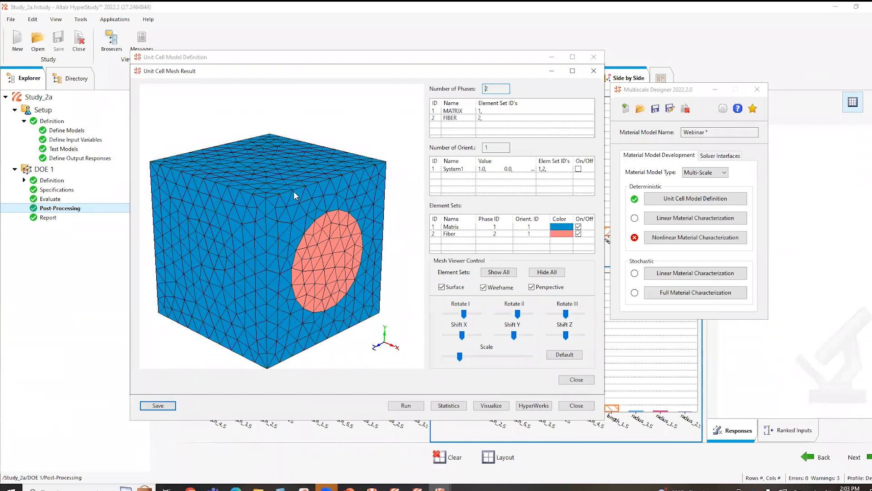
mouse_move(356, 174)
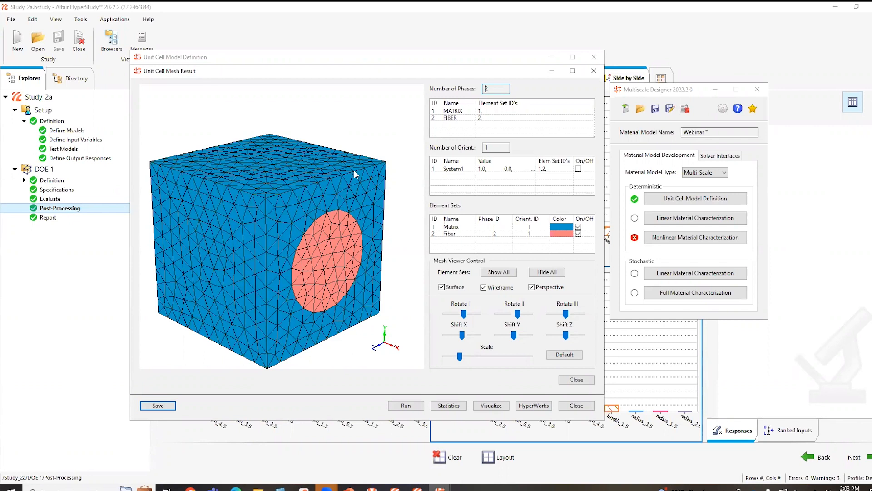
mouse_move(327, 273)
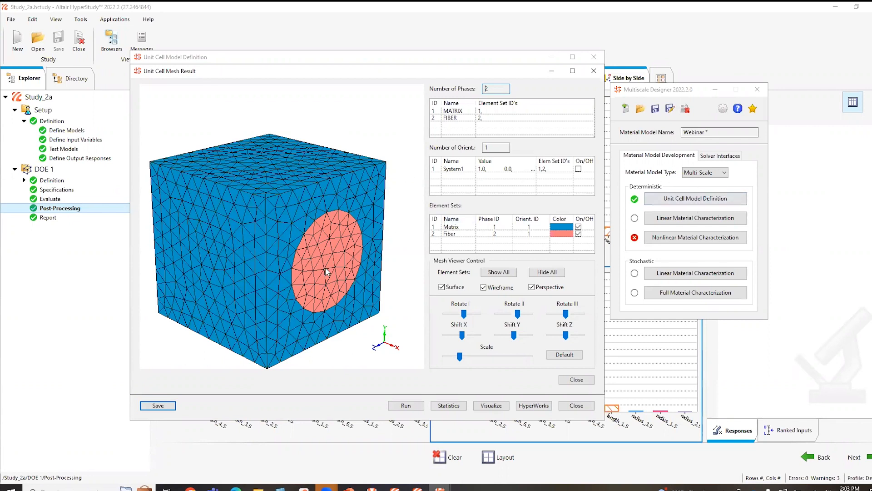
mouse_move(353, 231)
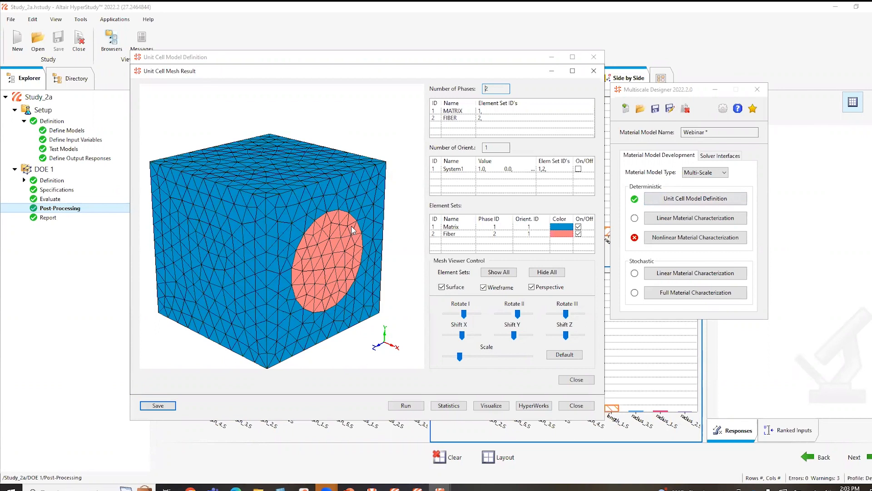
mouse_move(315, 212)
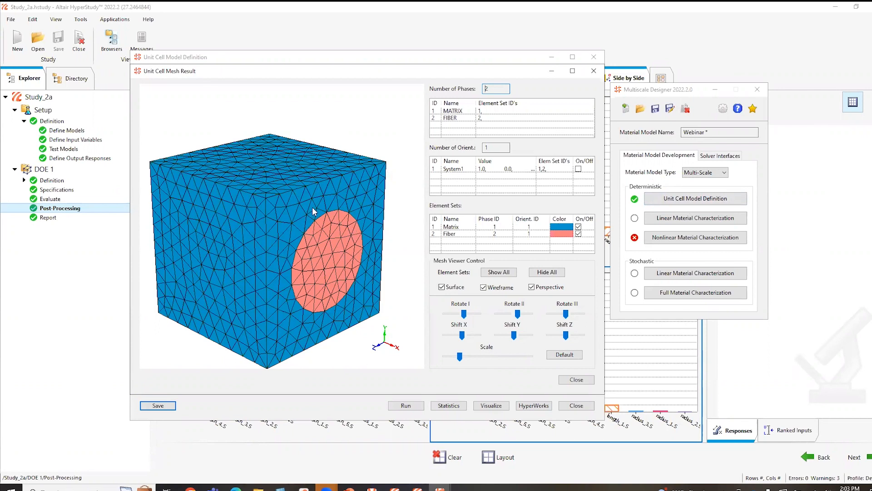
mouse_move(340, 261)
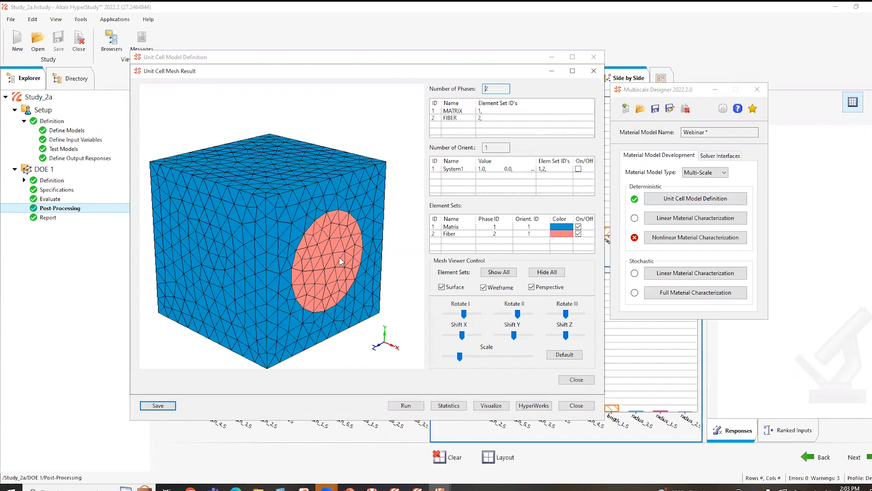
mouse_move(263, 256)
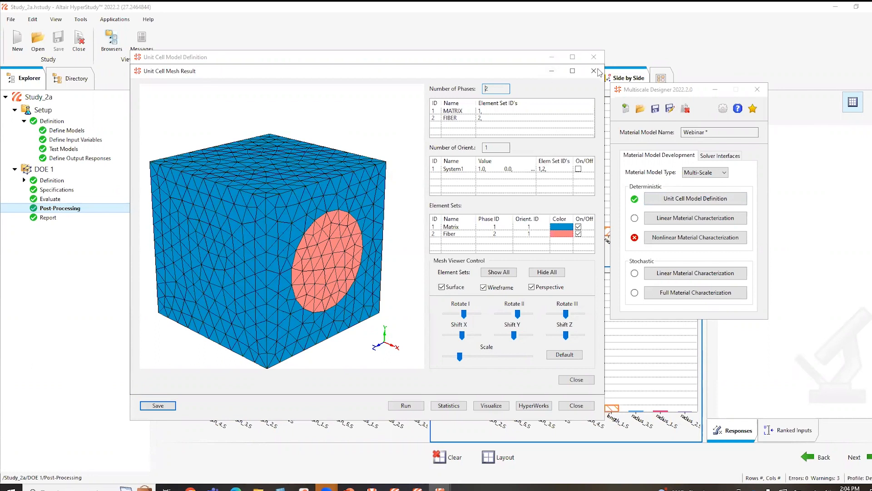
left_click(595, 71)
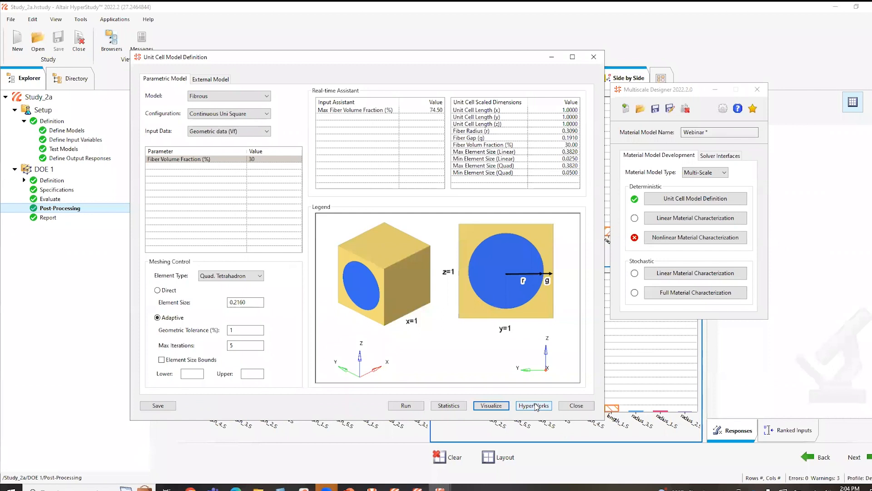
Step: Load the Webinar unit cell mesh into HyperWorks showing fiber and matrix components
left_click(534, 405)
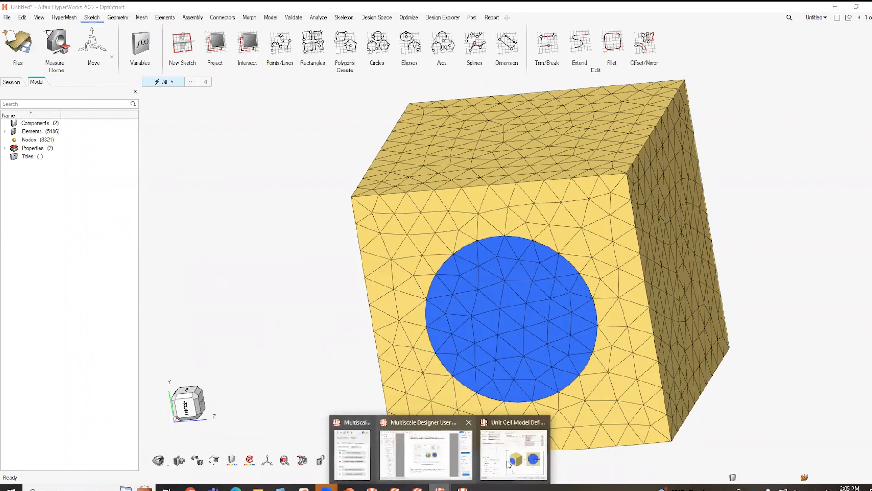
Step: Return to Multiscale Designer and start the Linear Material Characterization for Webinar
left_click(513, 451)
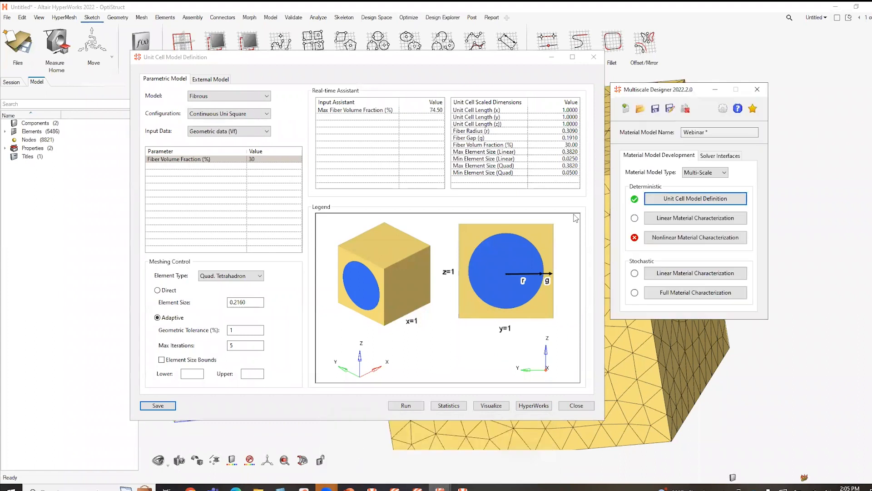
mouse_move(714, 188)
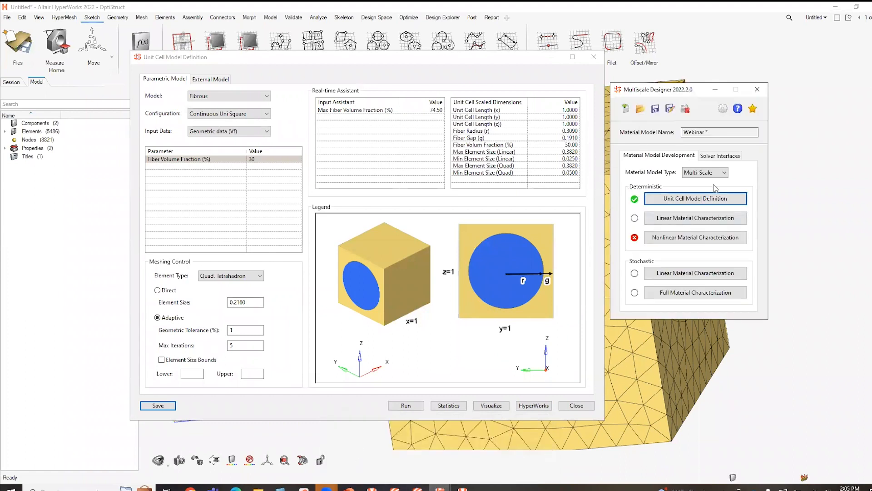
mouse_move(652, 407)
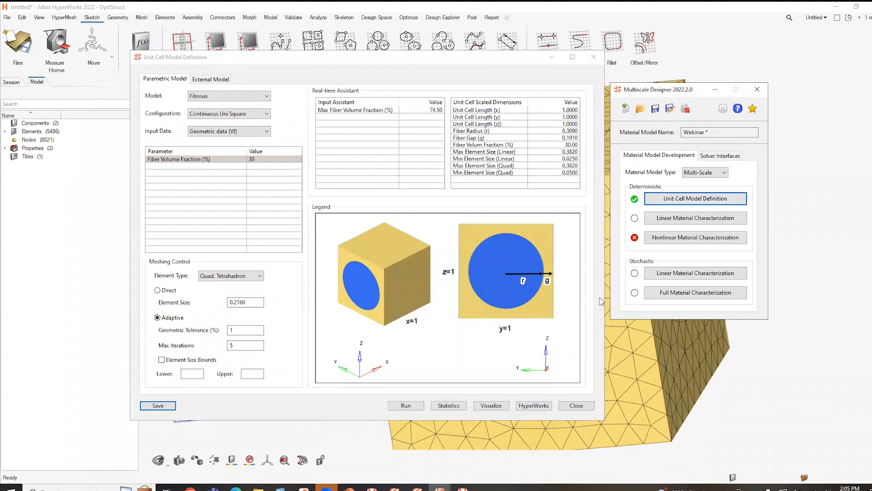
mouse_move(666, 225)
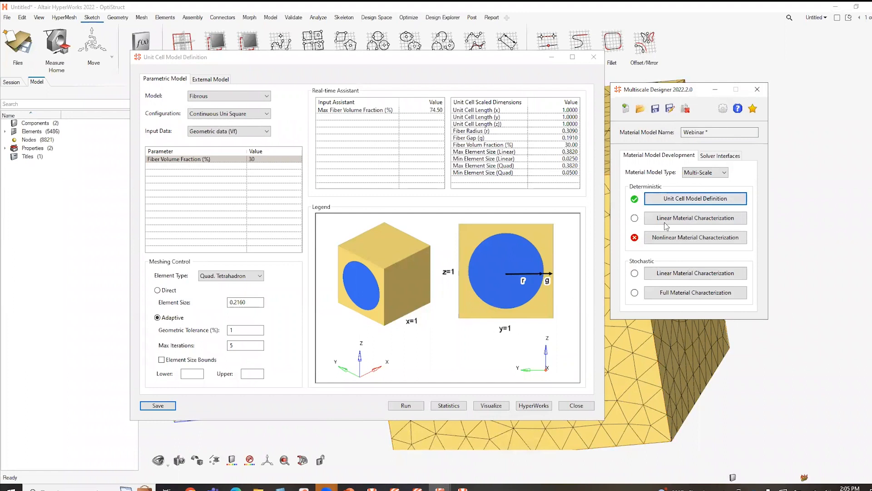
mouse_move(675, 219)
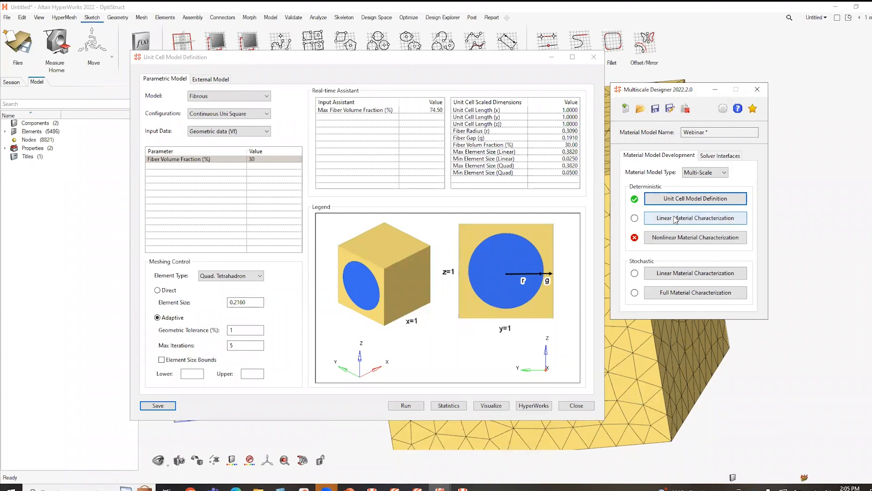
left_click(695, 218)
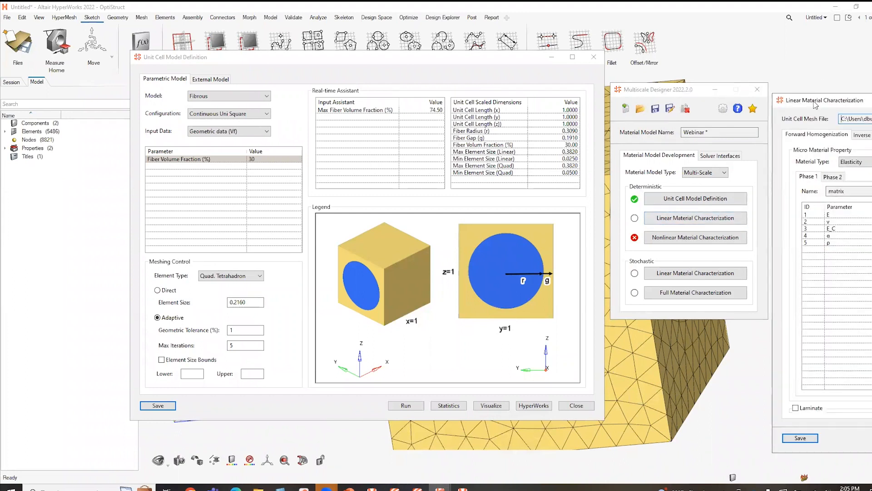
left_click(696, 218)
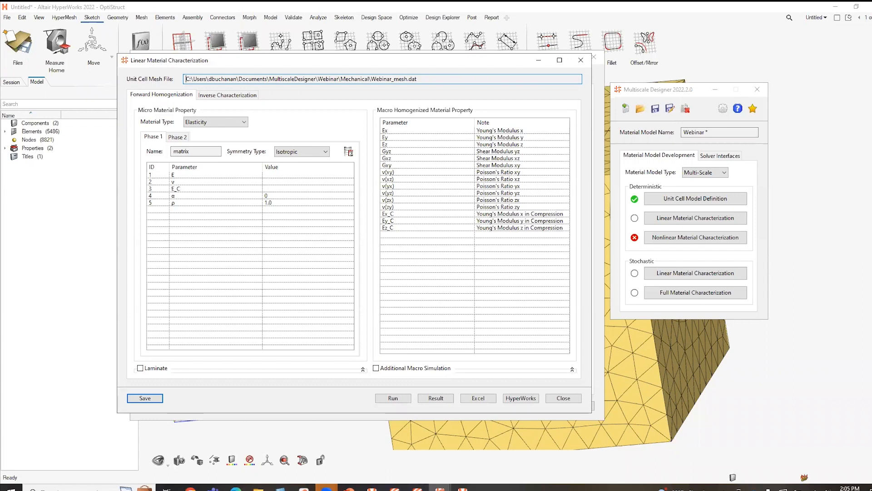
mouse_move(657, 404)
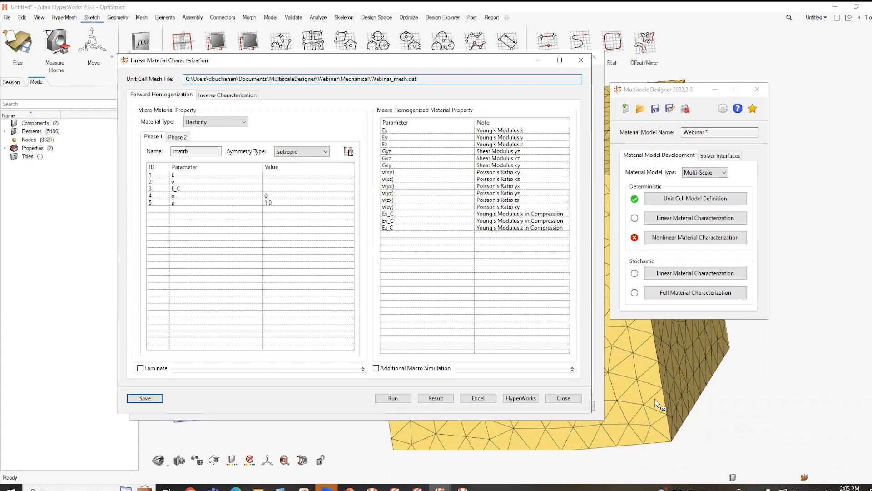
mouse_move(544, 323)
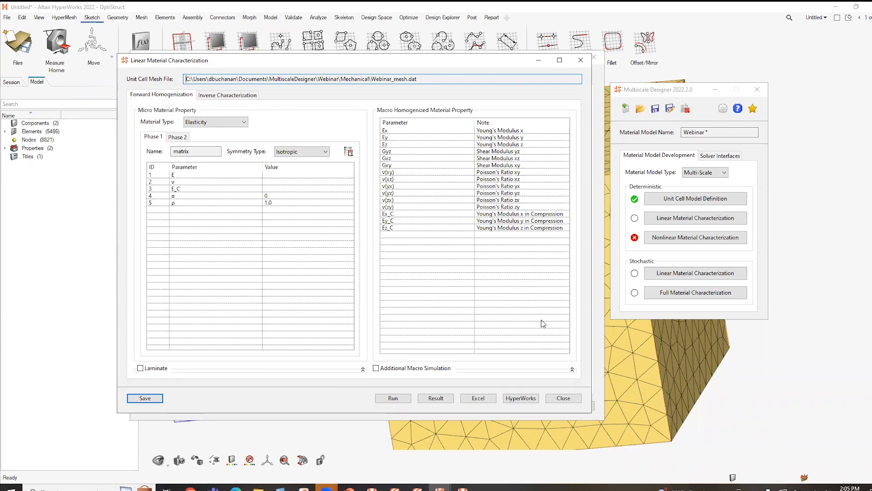
mouse_move(658, 132)
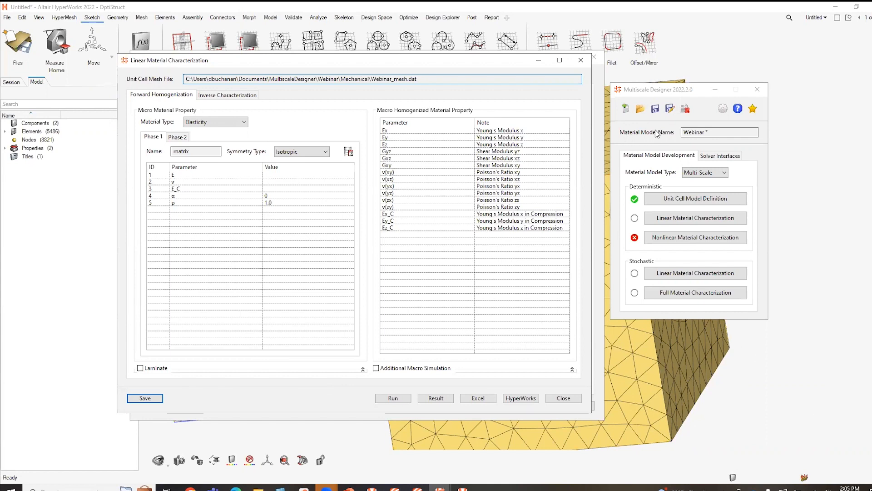
mouse_move(662, 394)
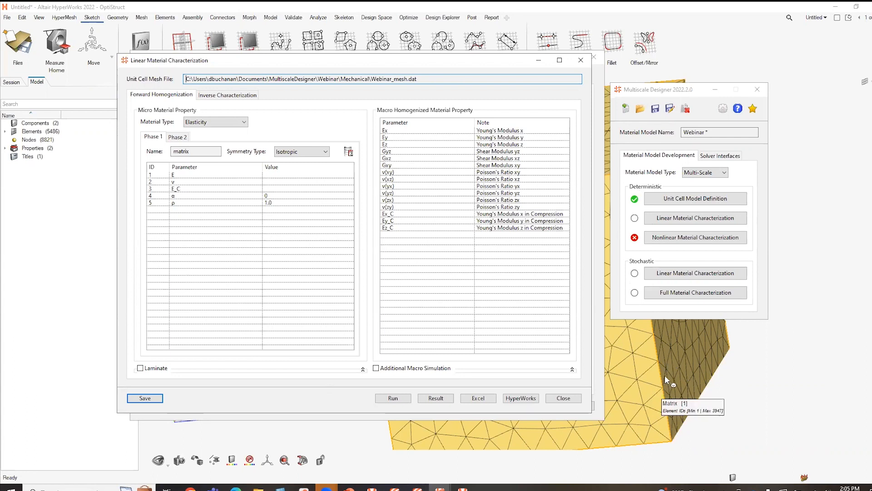
mouse_move(685, 377)
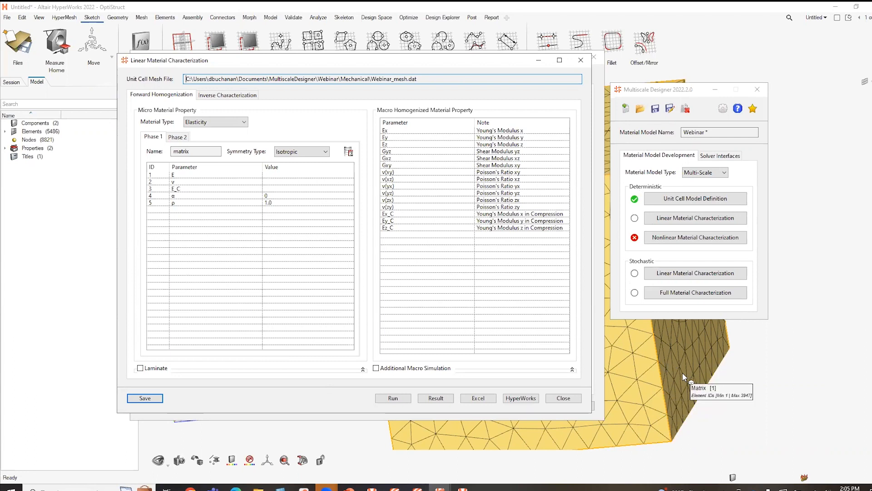
mouse_move(803, 396)
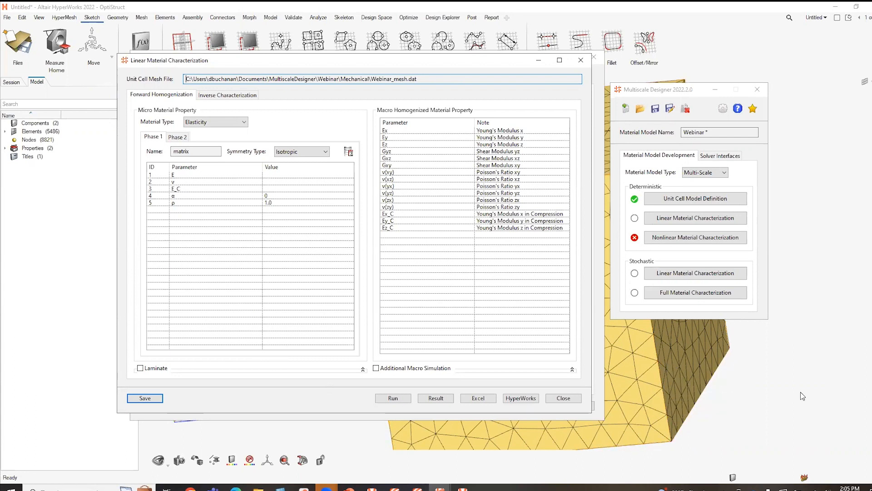
mouse_move(342, 289)
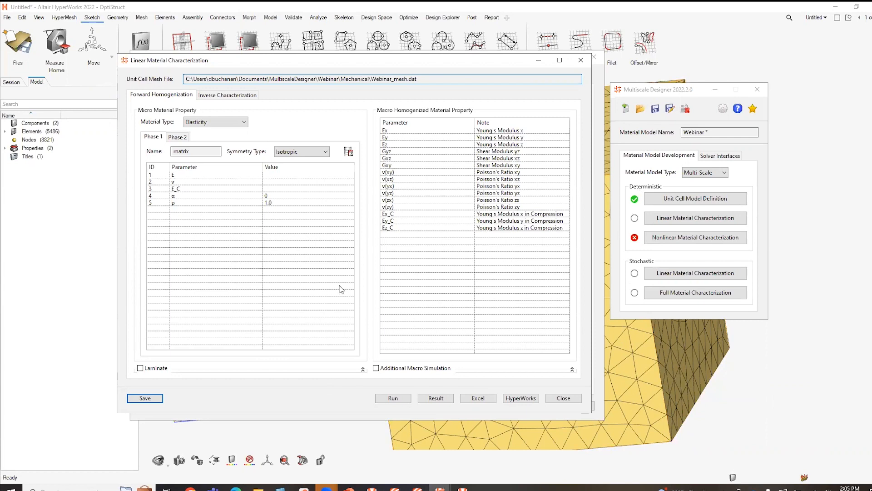
mouse_move(219, 207)
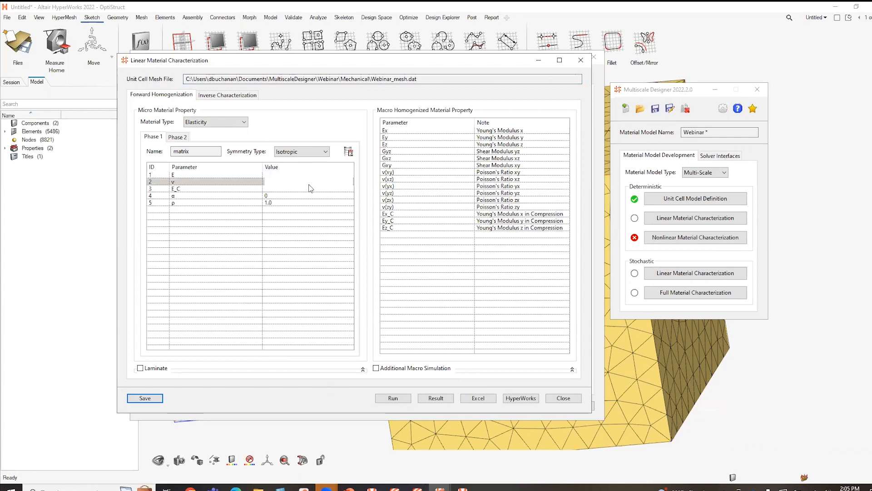
mouse_move(398, 268)
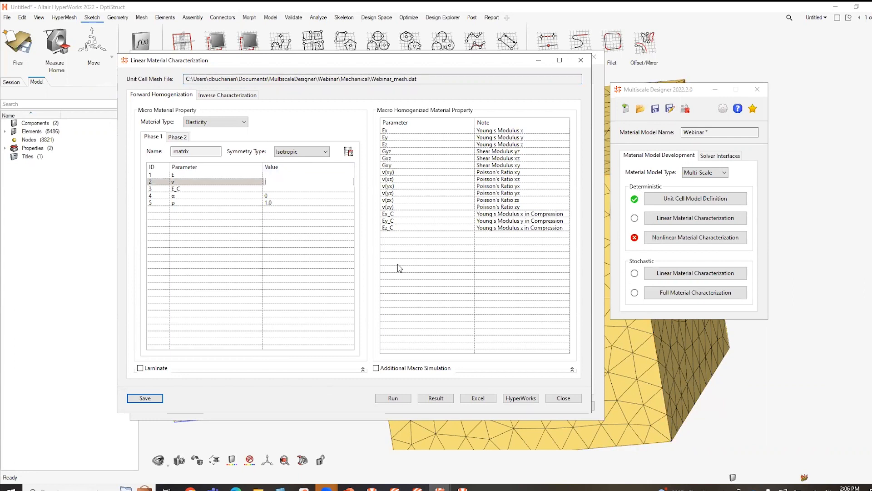
Step: Keep the matrix phase isotropic with thermal expansion 10 and move to the fiber phase
type("1")
left_click(308, 188)
type(".9")
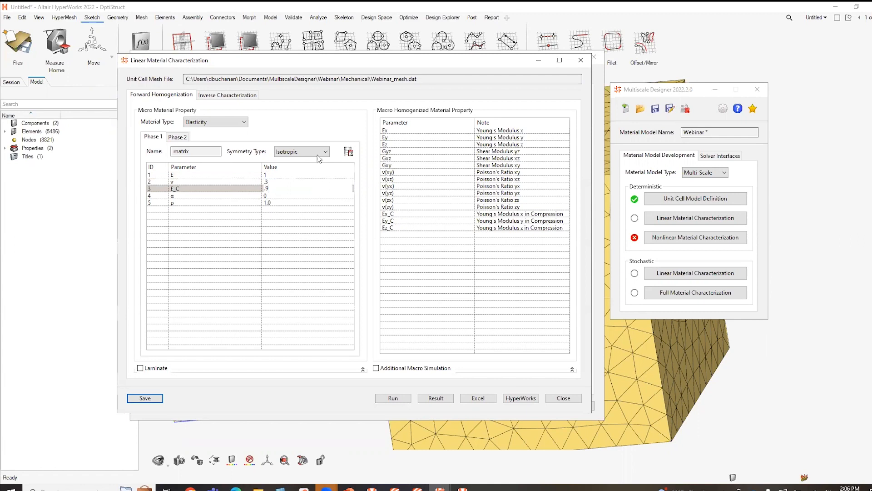
left_click(326, 151)
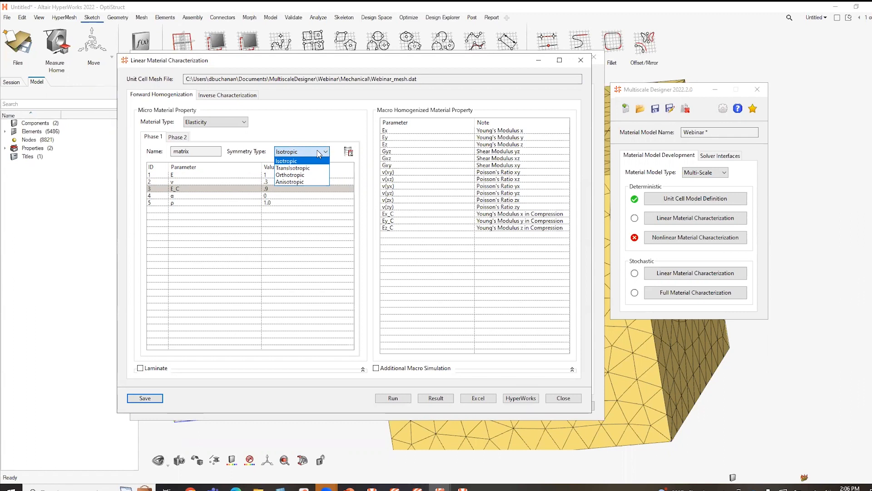
left_click(286, 161)
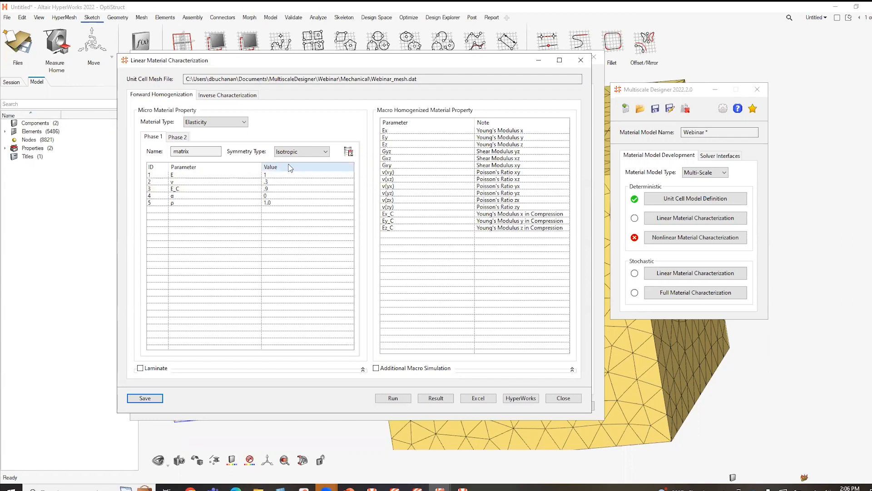
mouse_move(301, 202)
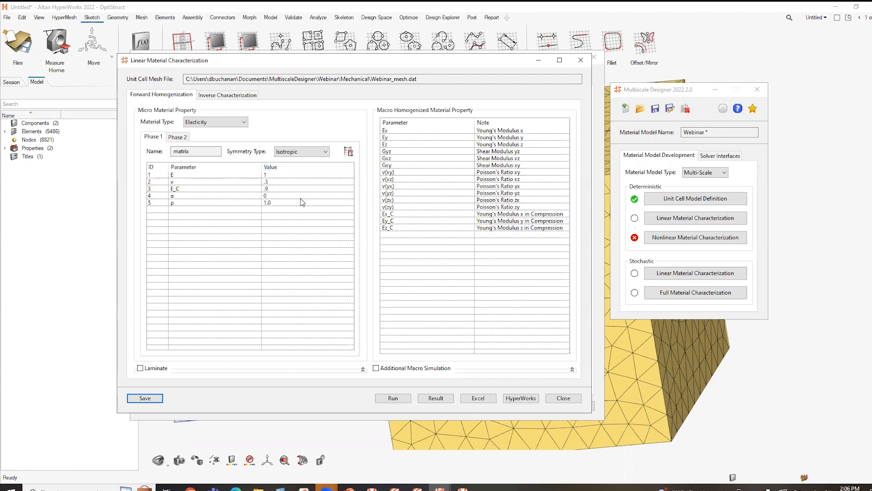
type("10")
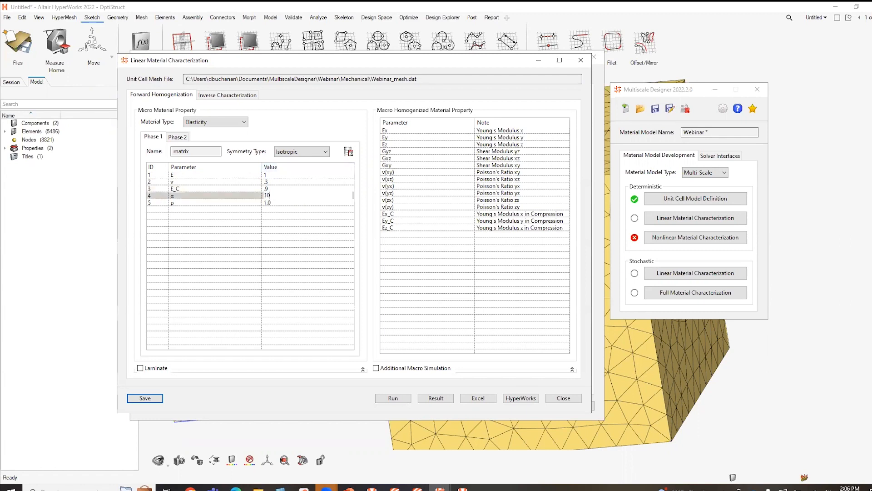
left_click(269, 202)
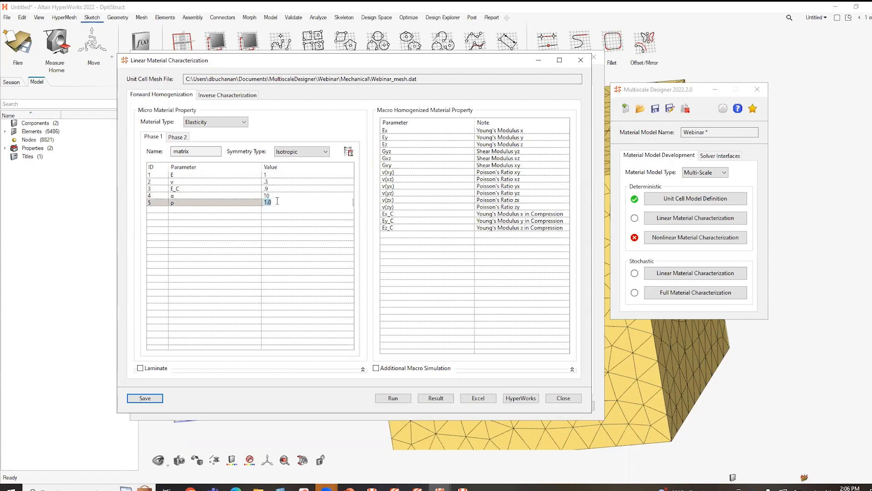
left_click(177, 136)
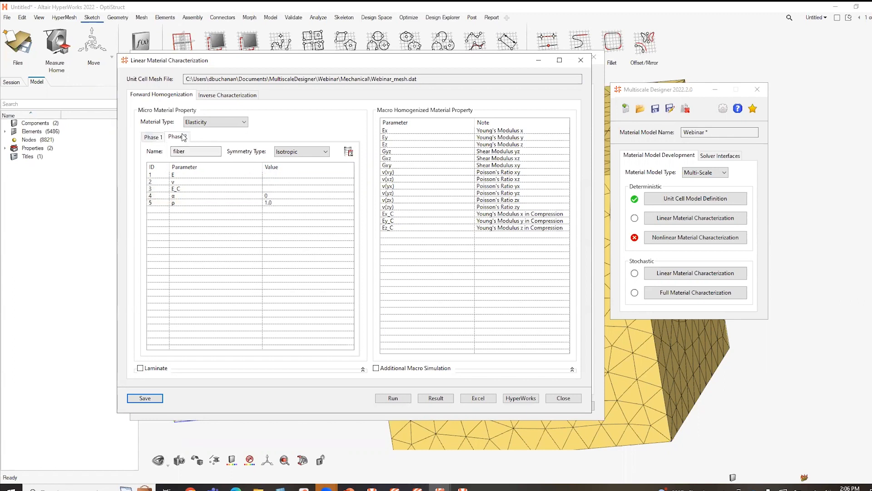
left_click(176, 136)
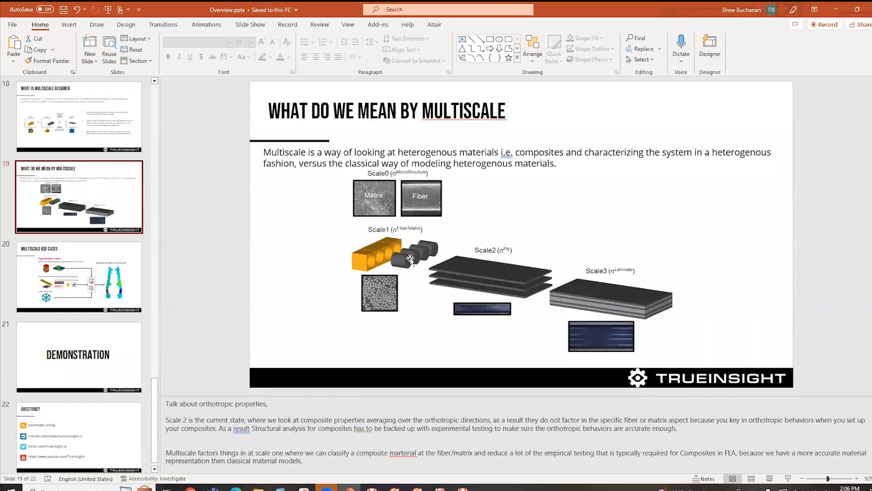
mouse_move(389, 257)
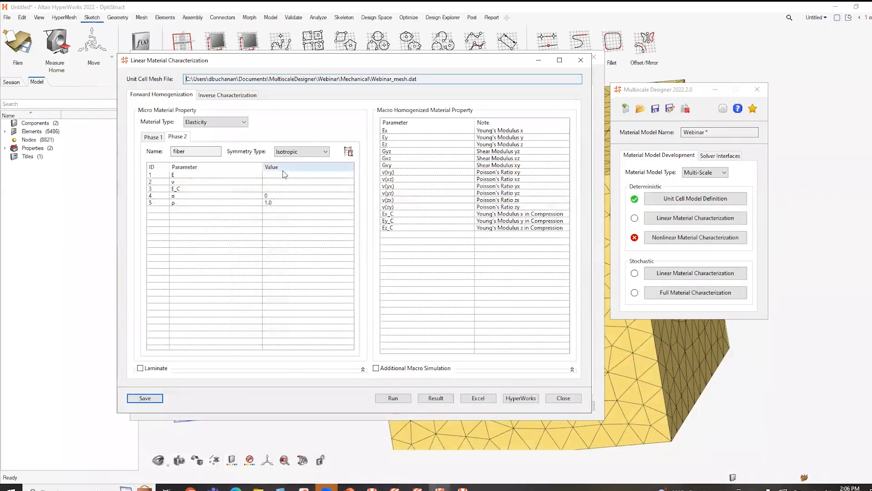
Step: Enter the fiber phase values E 10, ν .2, E_C 9, α 1 and ρ 2
type("10")
type("2")
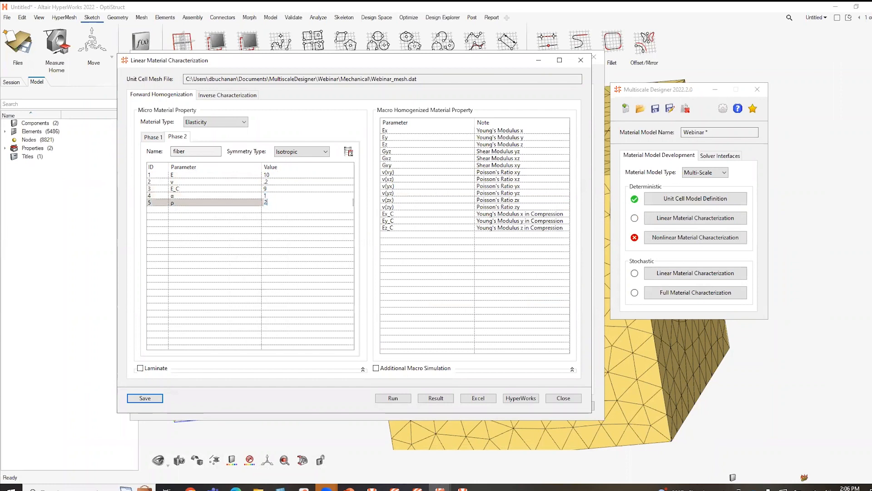
mouse_move(219, 122)
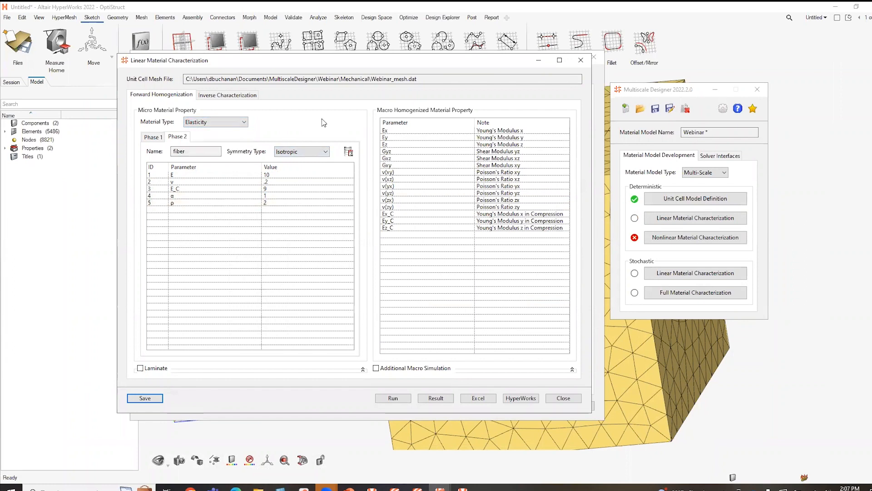
mouse_move(309, 114)
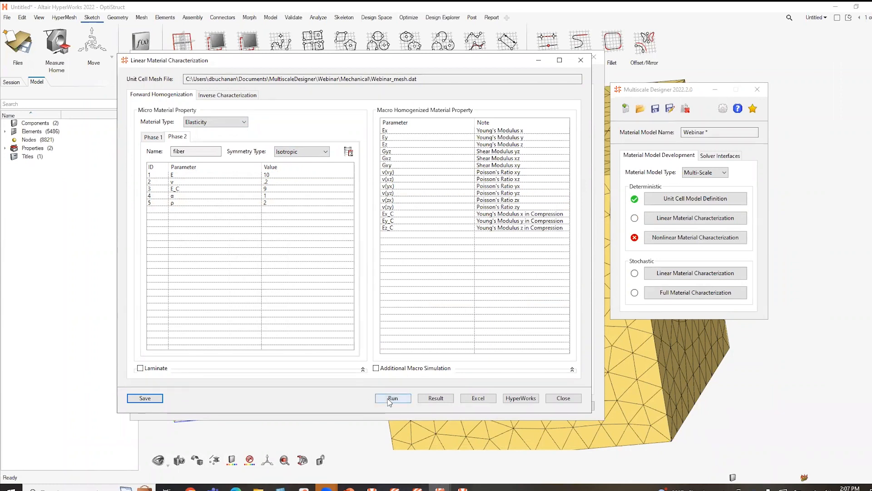
Step: Run the linear characterization and view the Linear Material Results Data
left_click(393, 398)
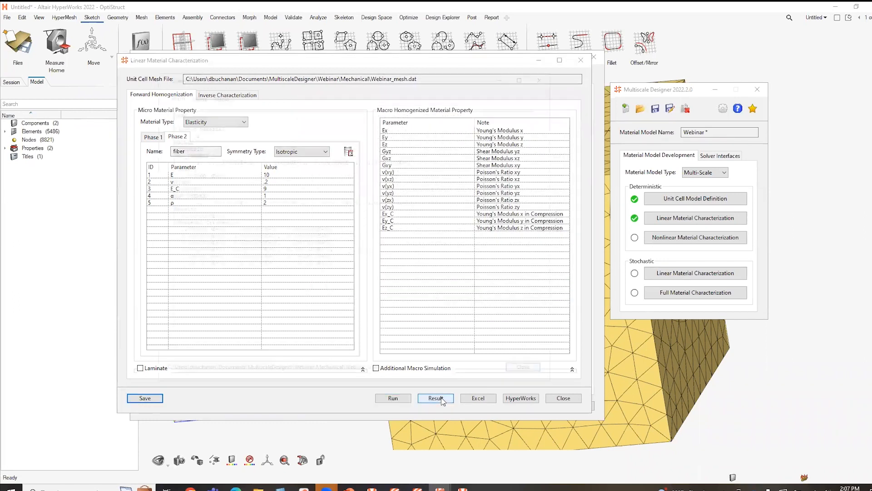
left_click(436, 398)
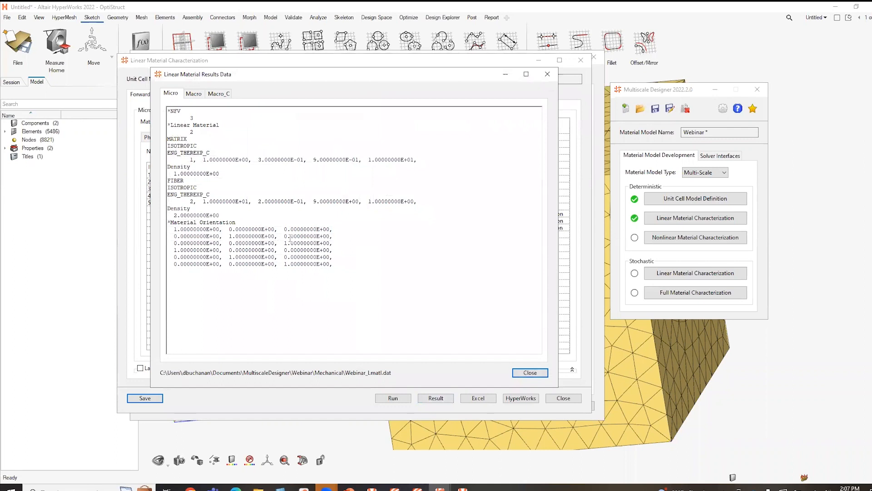
mouse_move(498, 363)
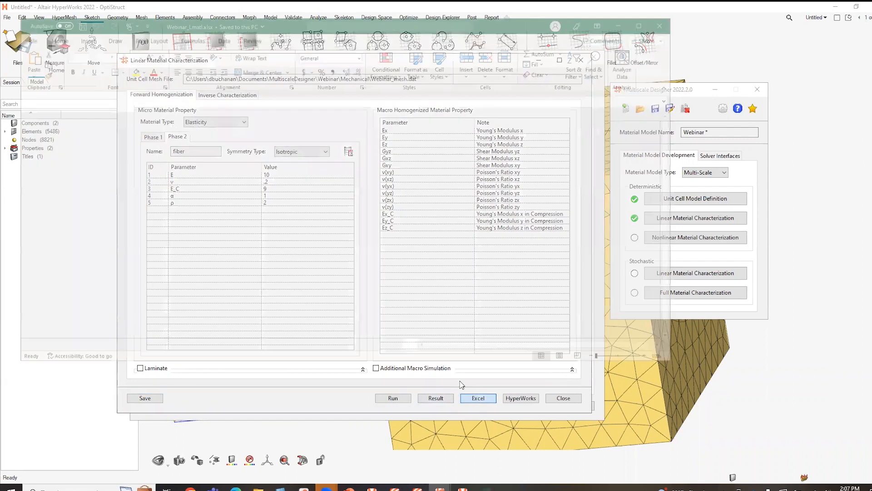
left_click(478, 398)
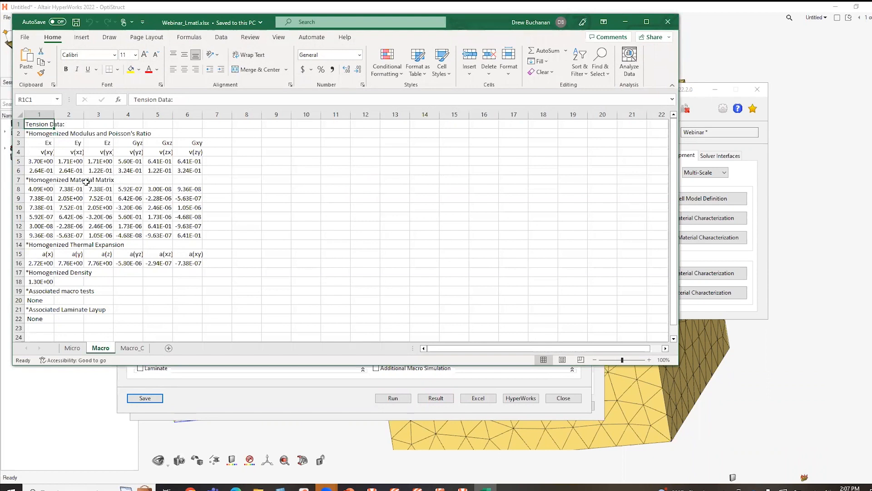
mouse_move(133, 184)
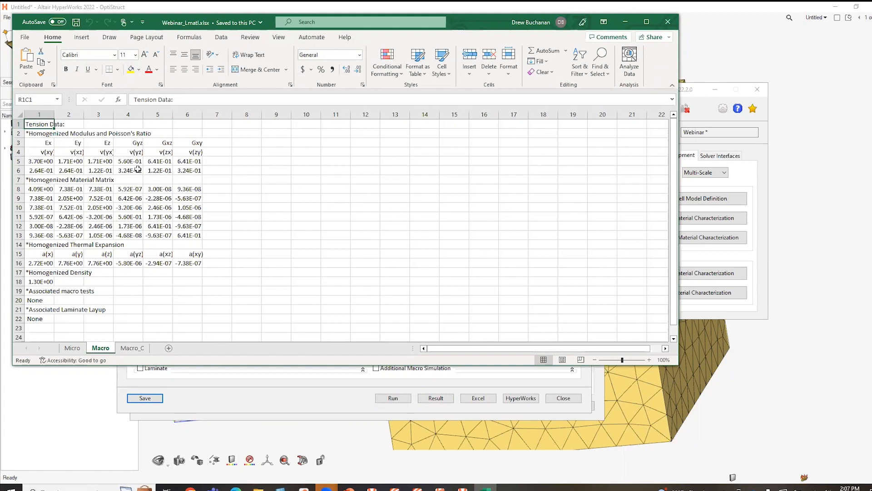
mouse_move(321, 126)
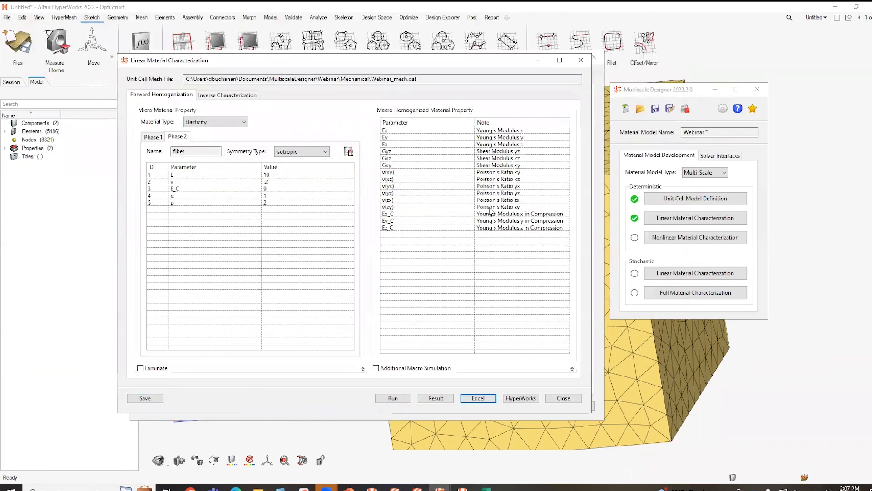
mouse_move(513, 392)
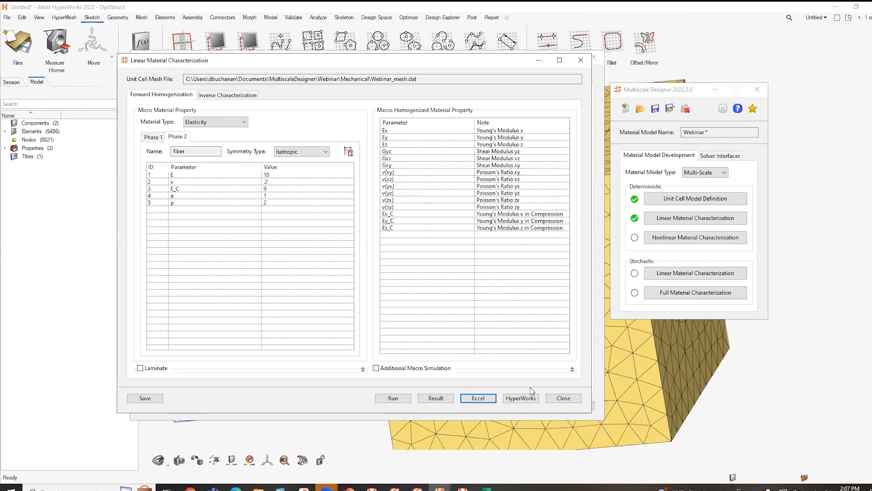
mouse_move(518, 399)
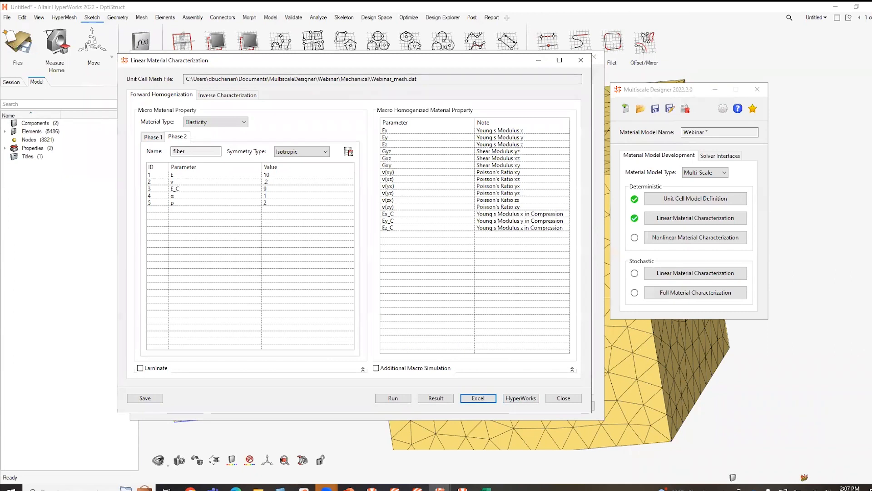
mouse_move(767, 99)
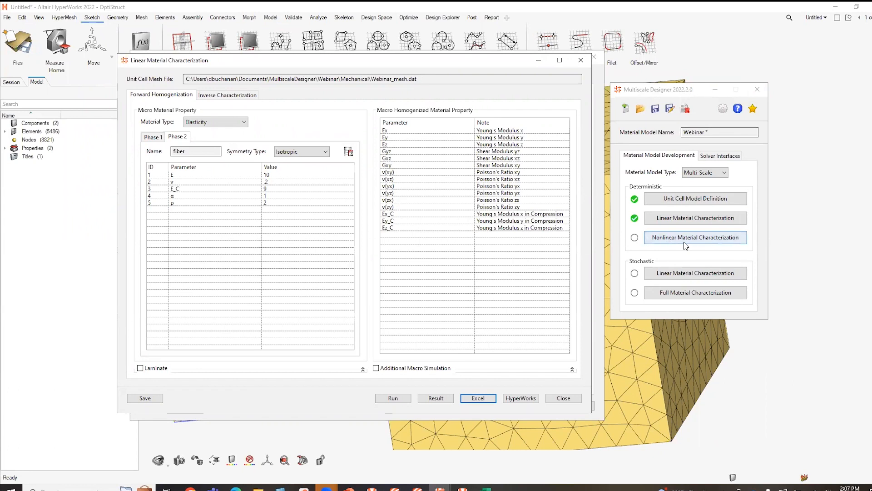
Step: Bring up Nonlinear Material Characterization and keep Isotropic Damage - Bilinear for the matrix phase
left_click(695, 237)
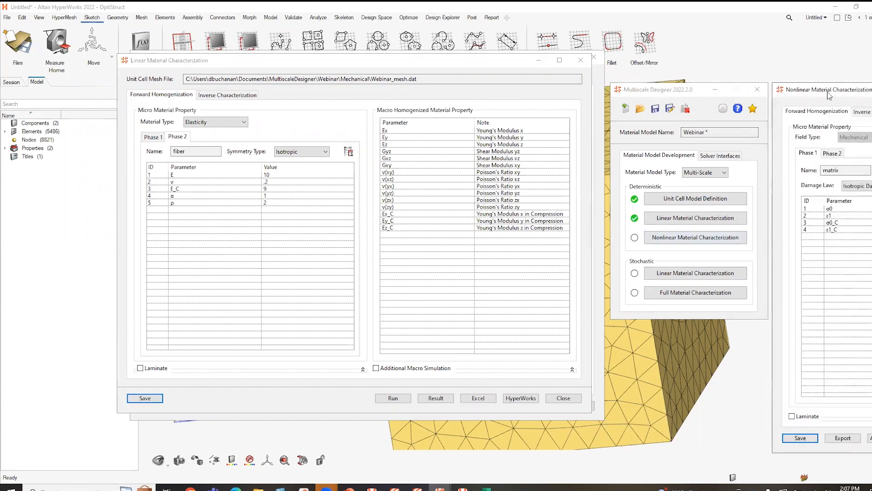
left_click(695, 237)
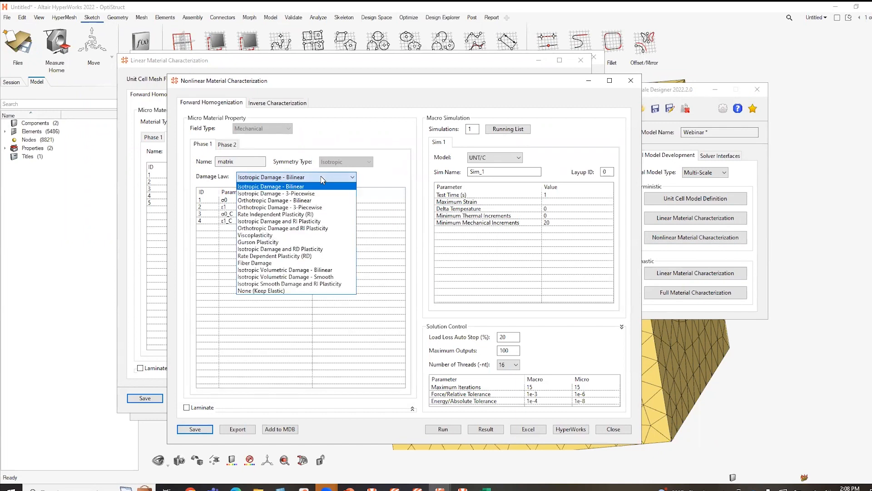
mouse_move(298, 284)
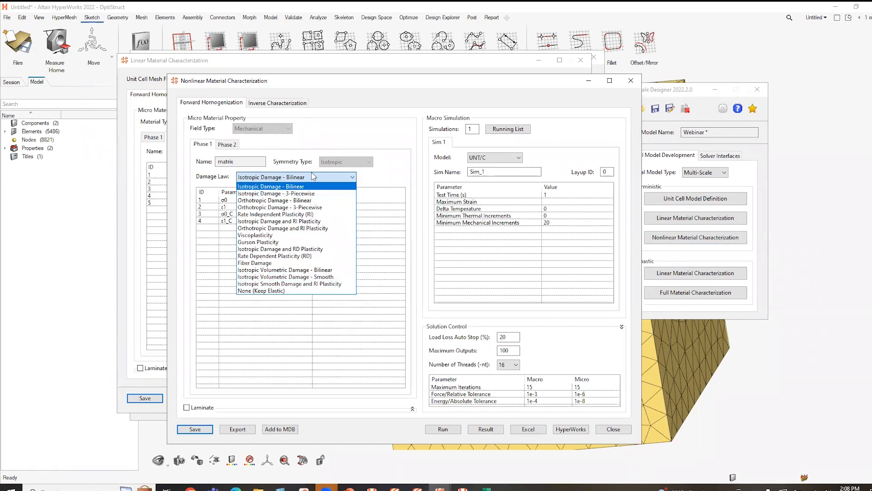
mouse_move(312, 178)
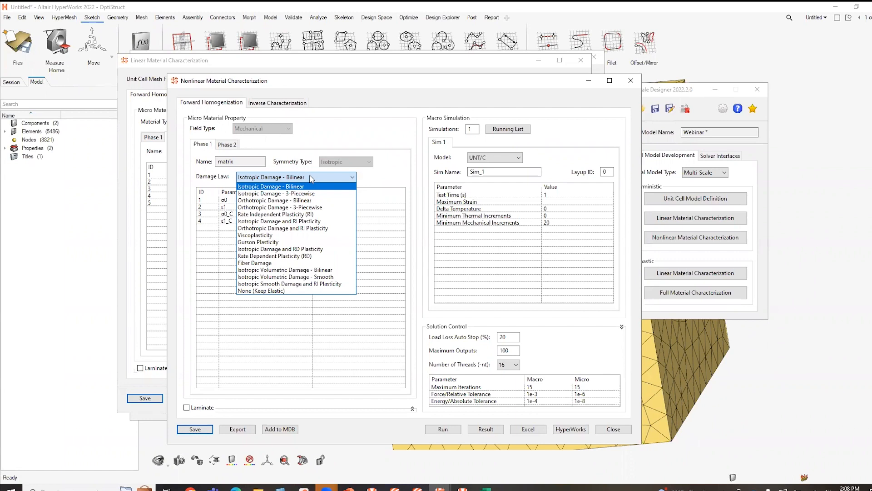
left_click(271, 187)
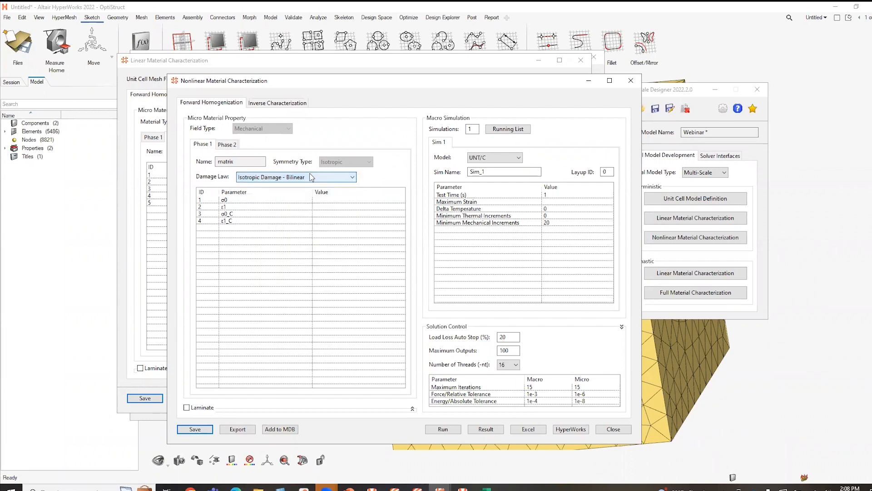